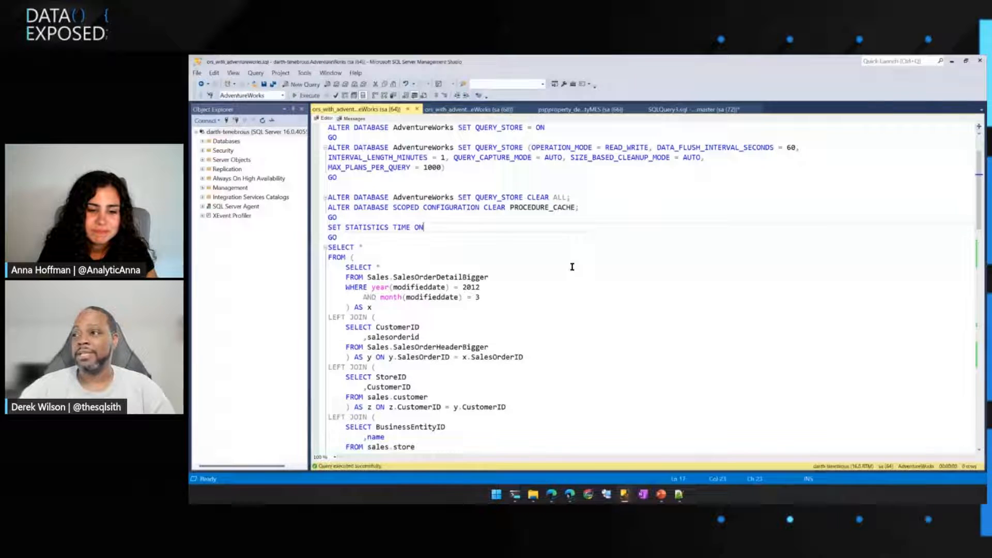
# Run the Query Store reset and timed SalesOrderDetailBigger join, returning 51,909 rows.
pyautogui.scroll(-3)
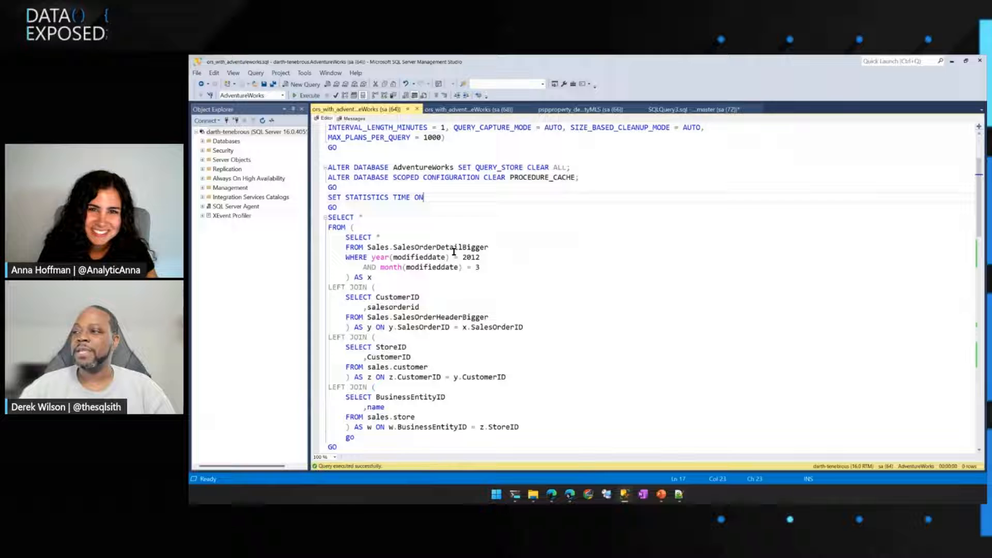
pyautogui.doubleClick(434, 247)
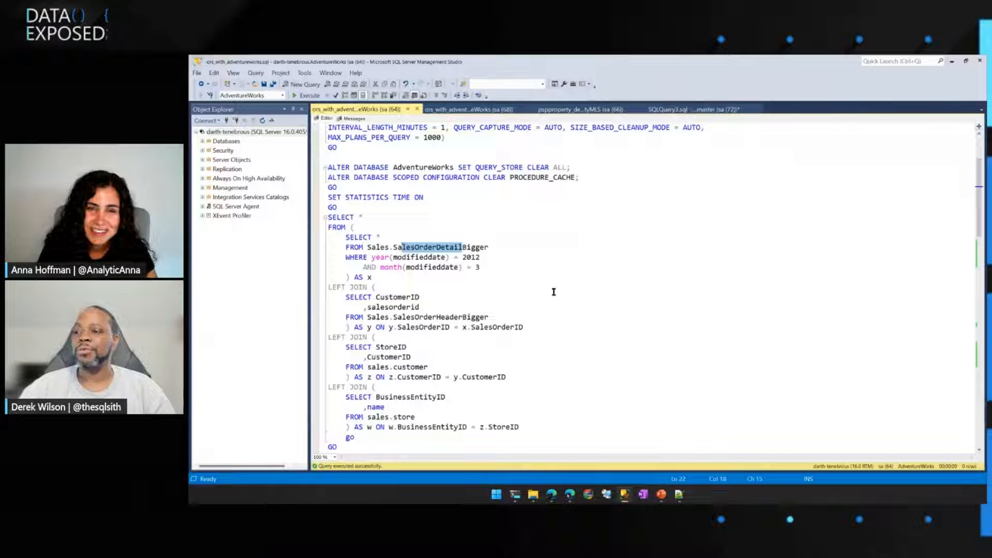
pyautogui.moveTo(461, 317)
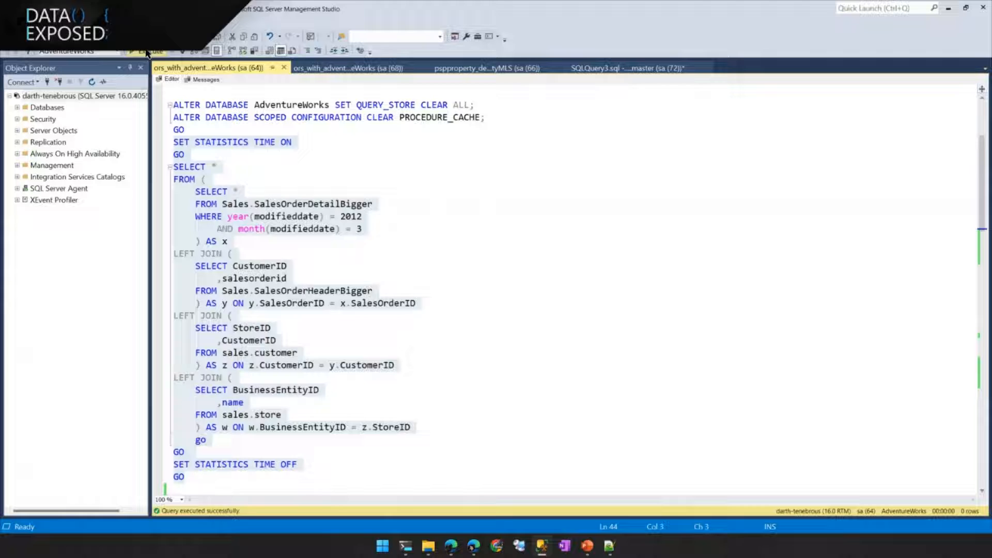
pyautogui.click(146, 50)
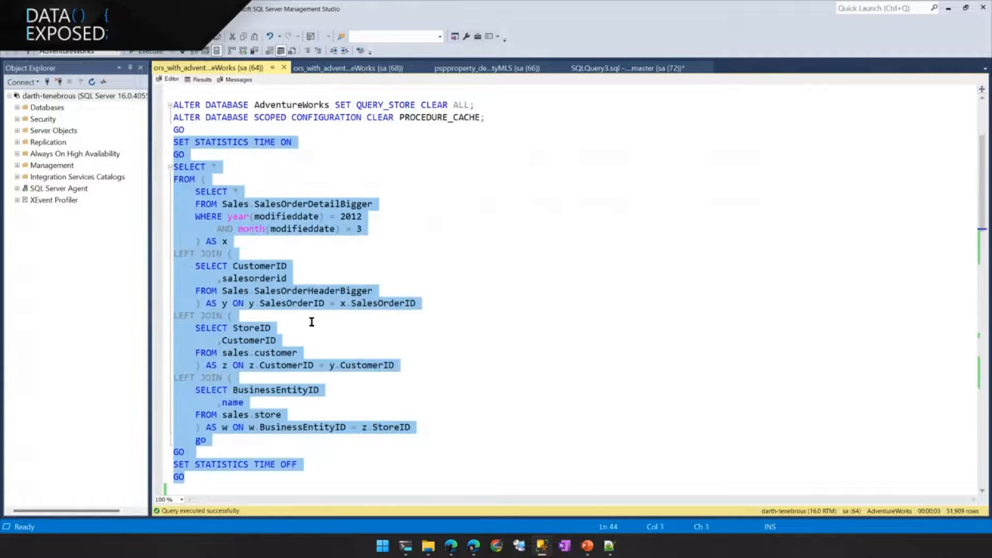
pyautogui.scroll(-3)
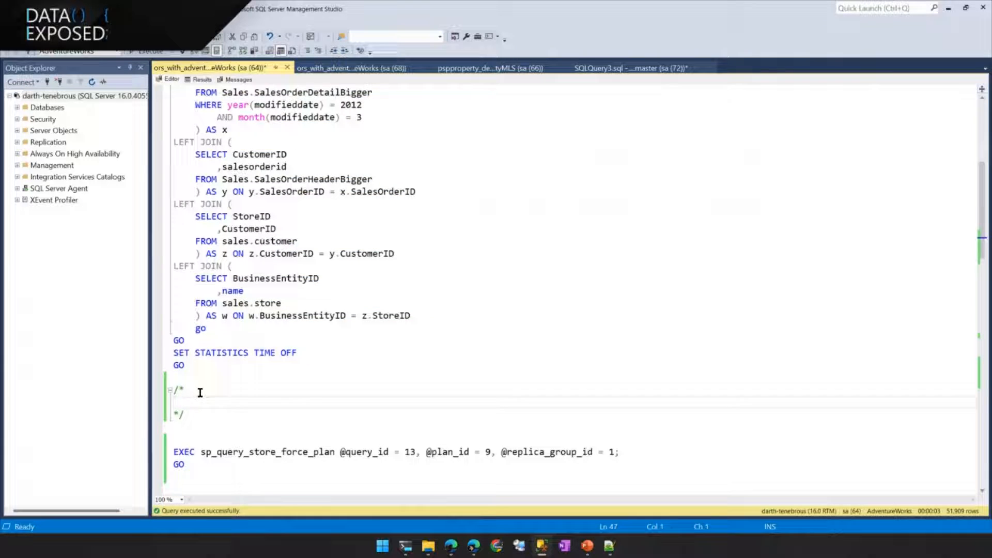
# Log 876 ms compile time, run the Query Store lookup, and open its ShowPlanXML plan.
pyautogui.click(351, 68)
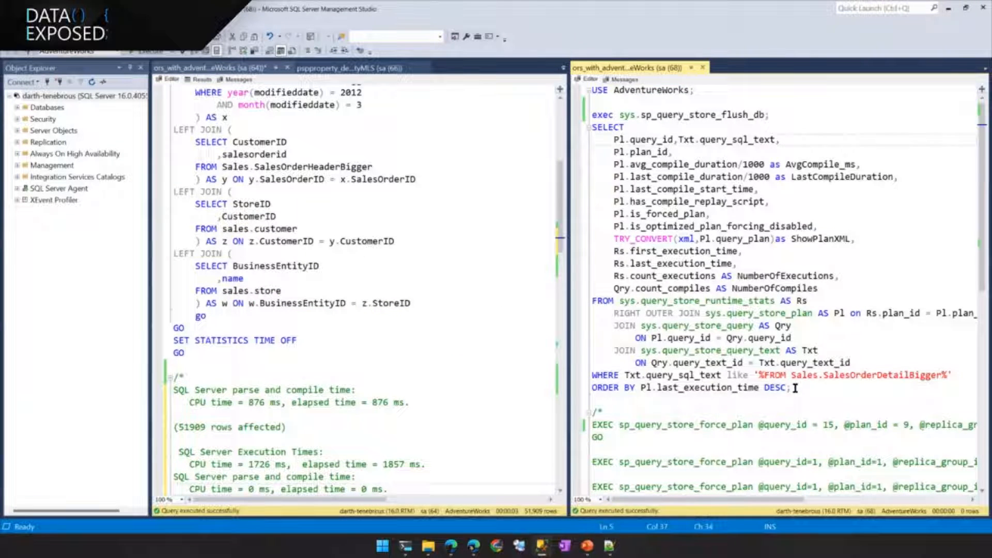
pyautogui.moveTo(592, 115); pyautogui.dragTo(790, 387)
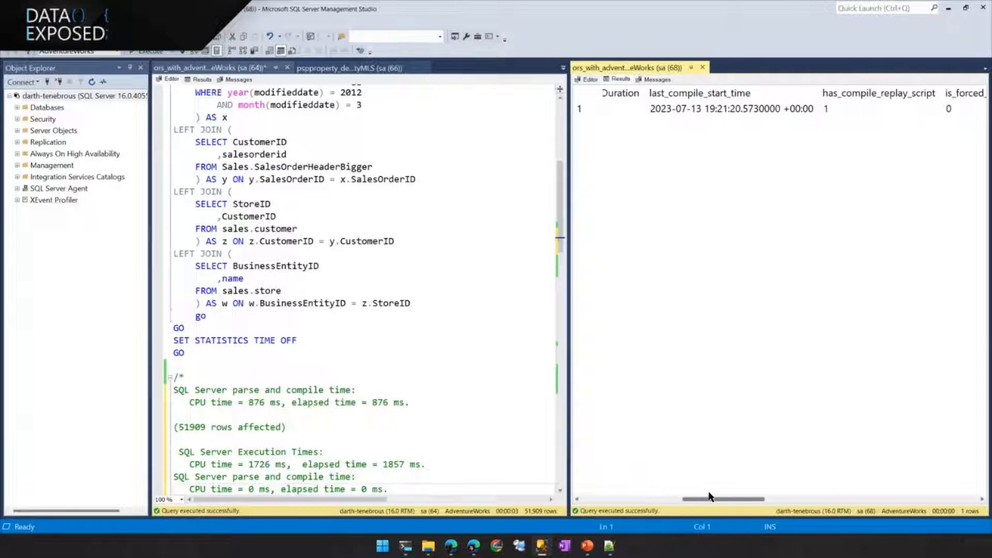
pyautogui.hscroll(3)
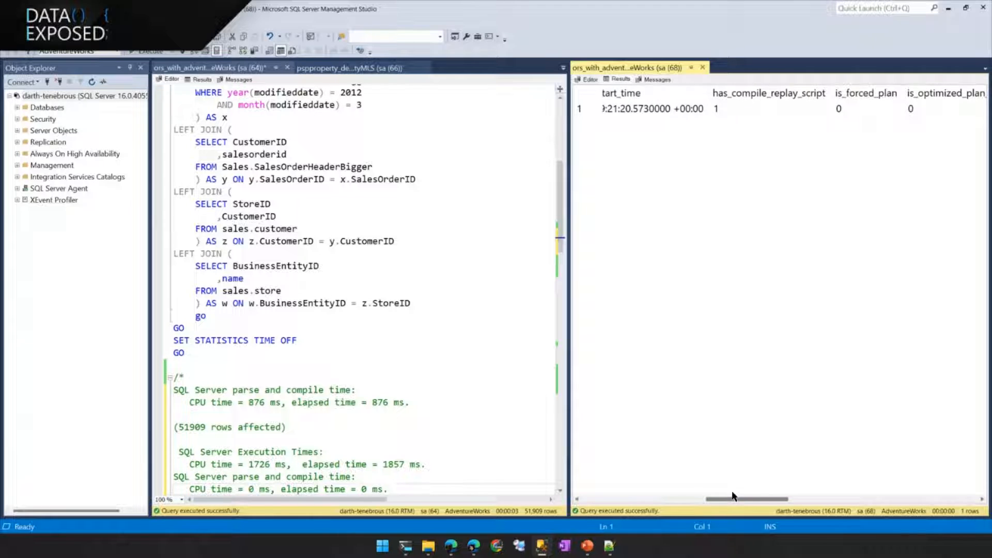
pyautogui.hscroll(3)
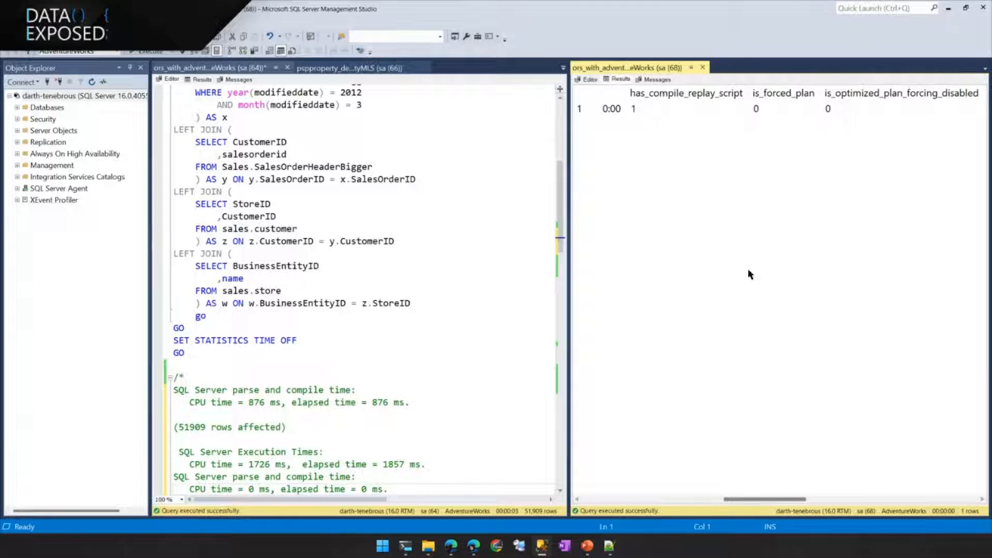
pyautogui.moveTo(673, 144)
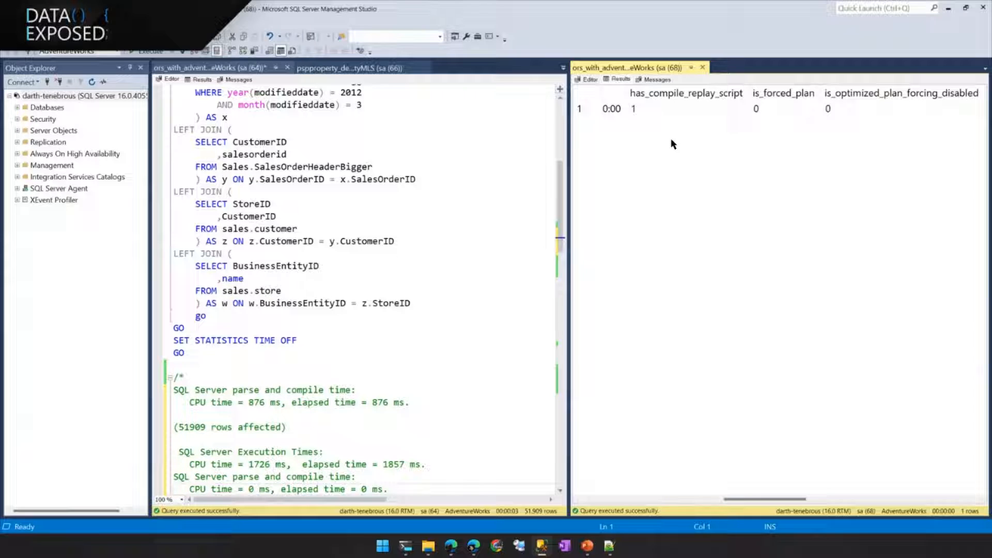
pyautogui.click(687, 108)
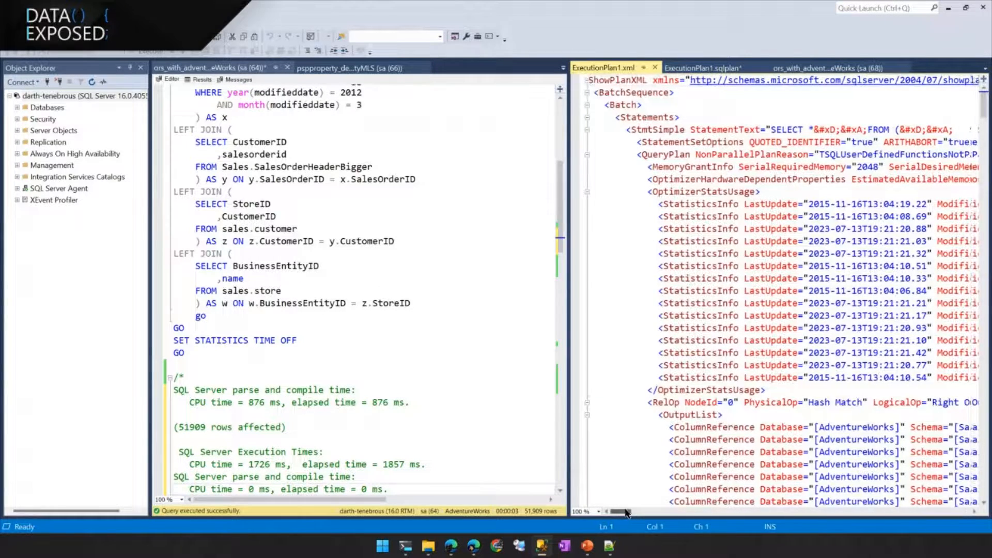
# Scroll the Query Store results to is_forced_plan, showing query 13's plan 9 unforced.
pyautogui.hscroll(3)
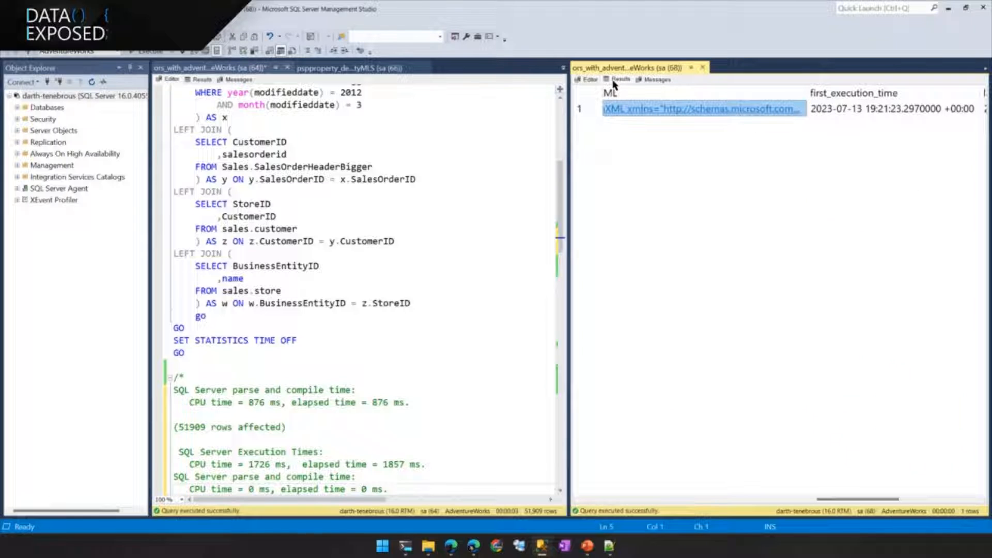
pyautogui.hscroll(3)
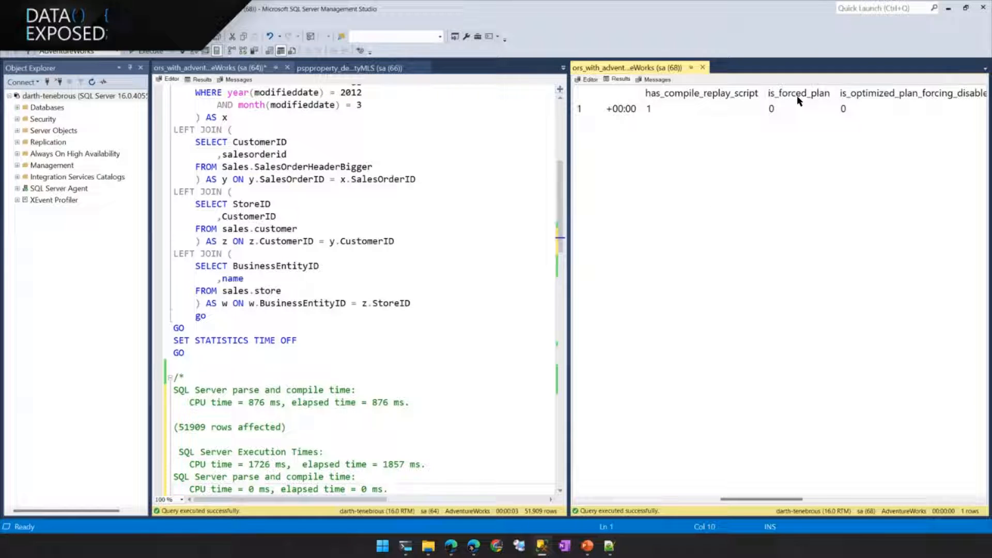
pyautogui.click(799, 108)
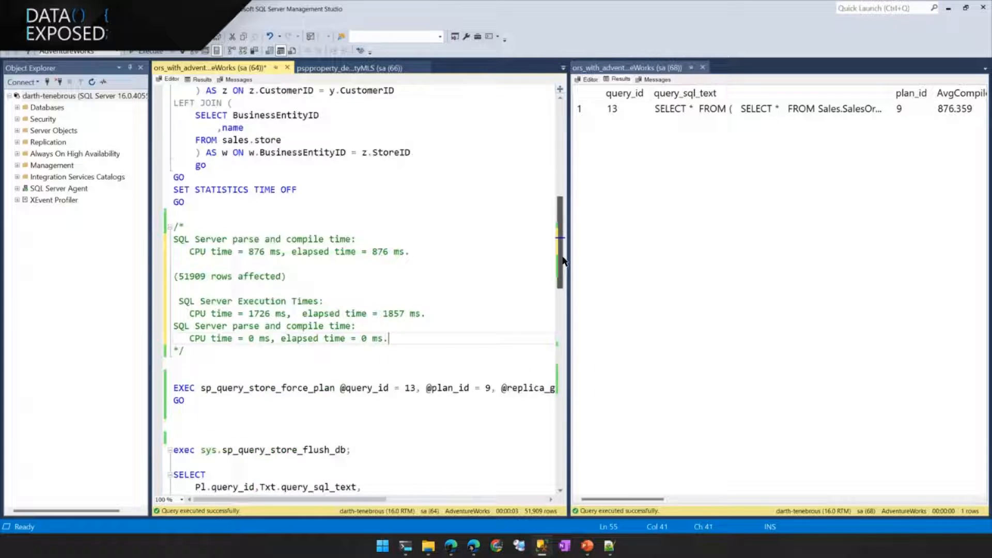
# Rerun the Query Store lookup after forcing plan 9 and confirm is_forced_plan is 1.
pyautogui.scroll(-3)
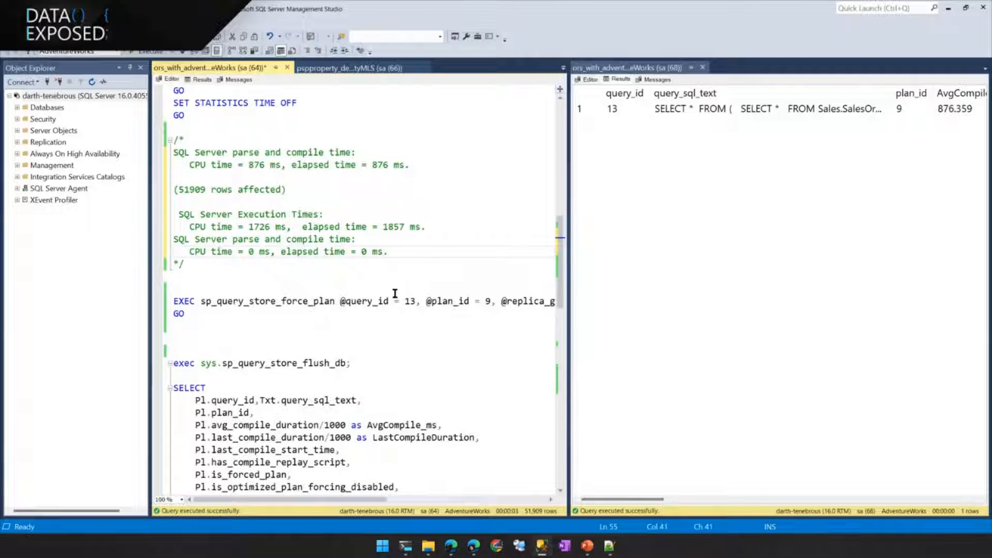
pyautogui.doubleClick(268, 301)
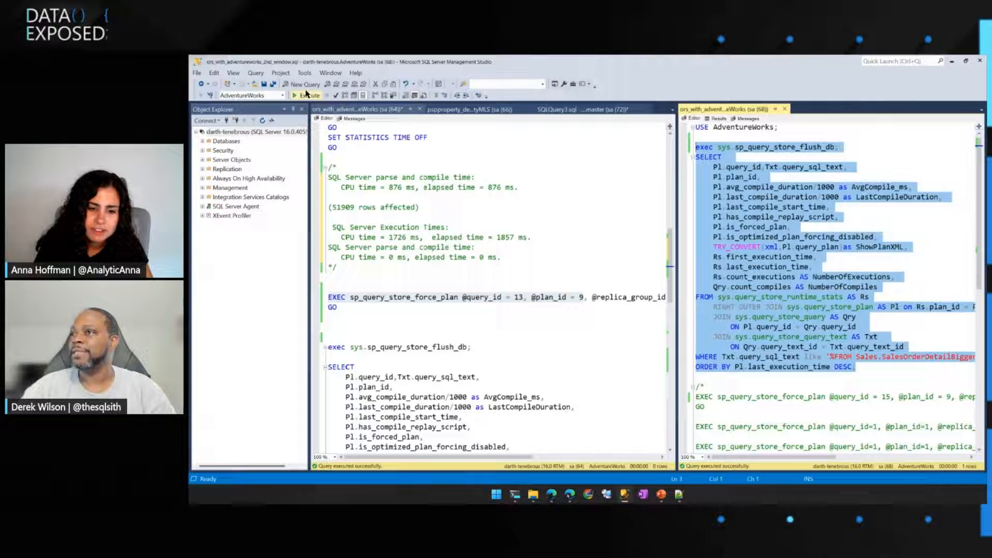
pyautogui.click(310, 95)
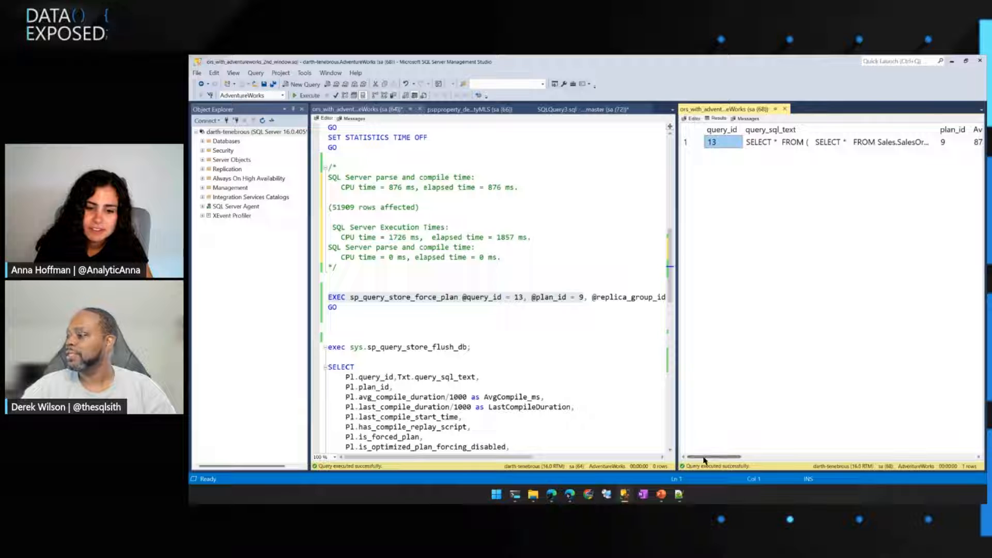
pyautogui.hscroll(3)
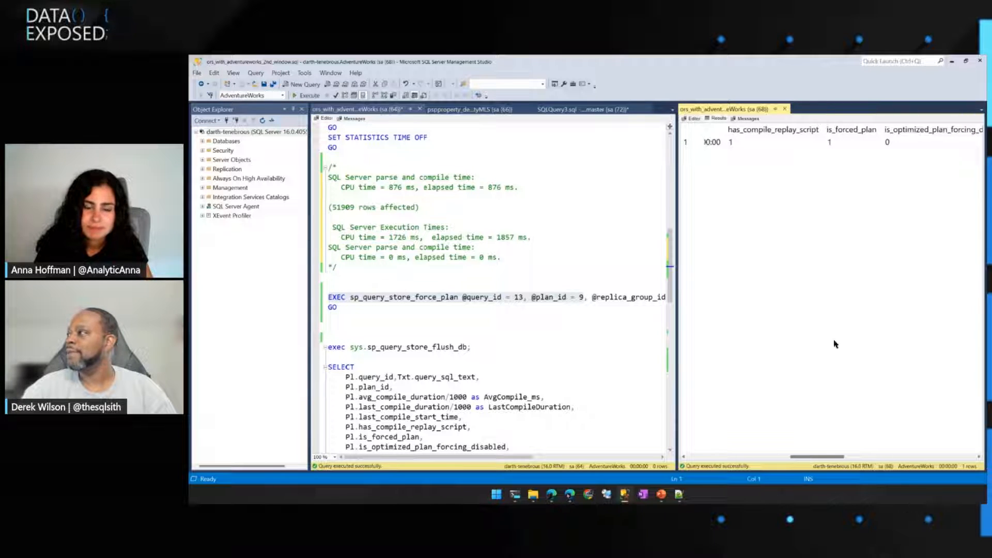
pyautogui.click(852, 142)
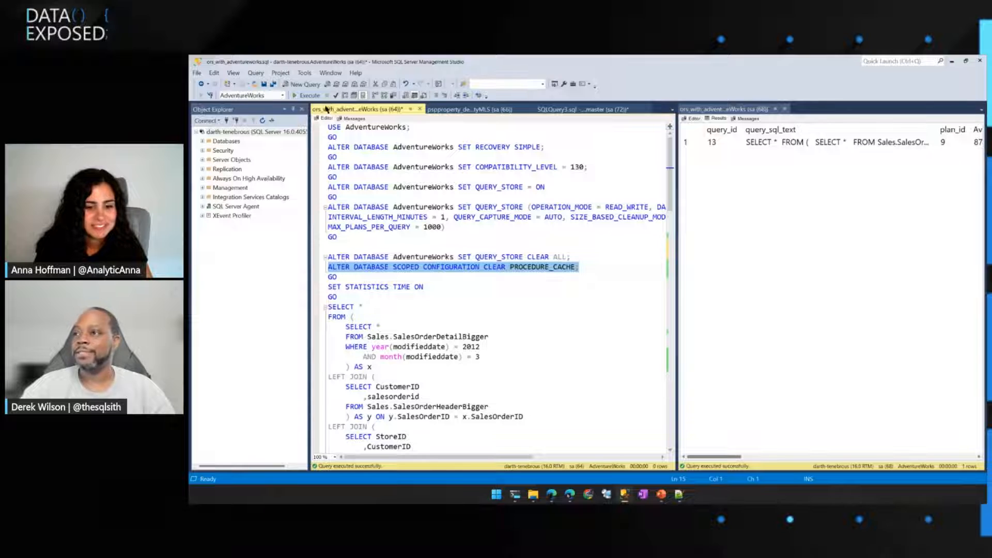
# Rerun the sales order query and copy its 3 ms compile timings from Messages.
pyautogui.click(309, 95)
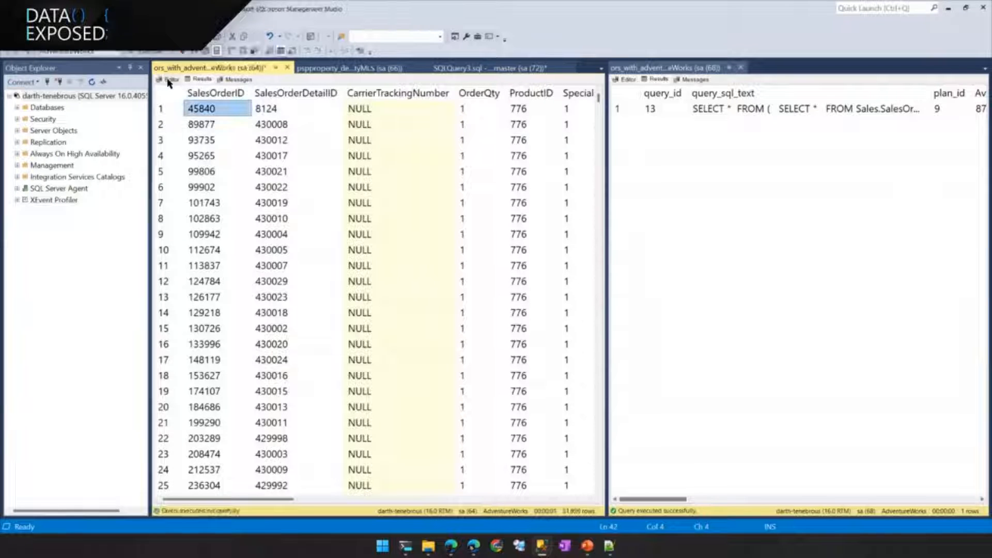
pyautogui.click(237, 79)
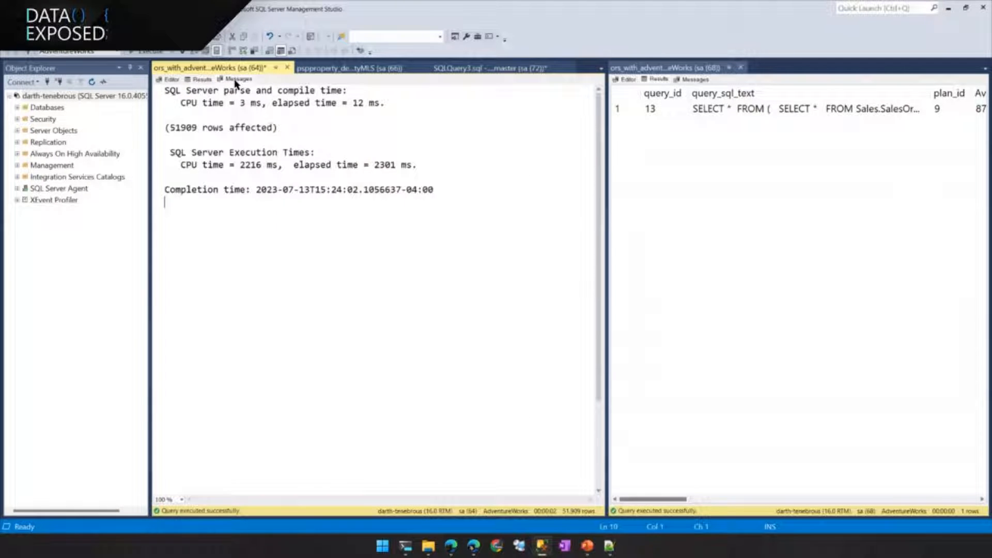
pyautogui.moveTo(167, 91); pyautogui.dragTo(416, 165)
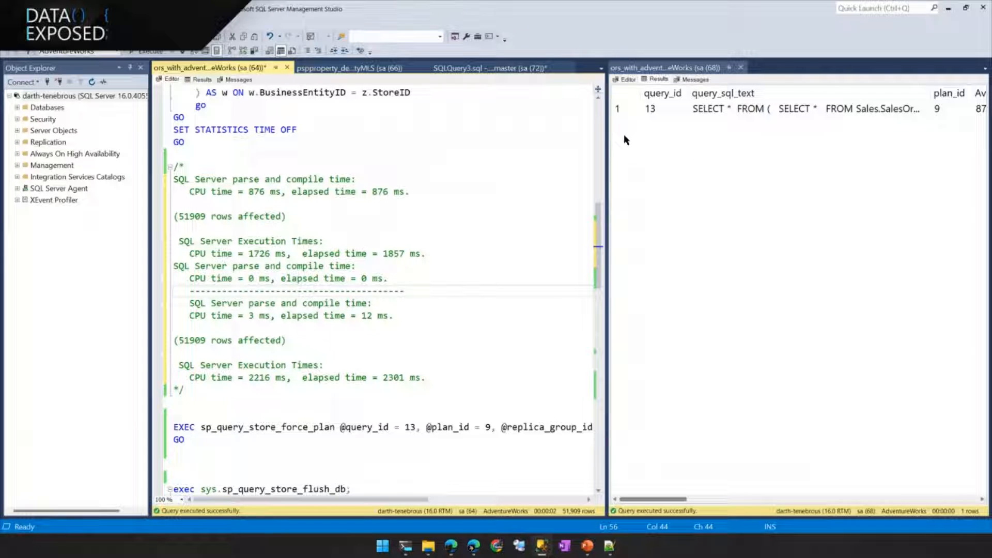
pyautogui.scroll(-3)
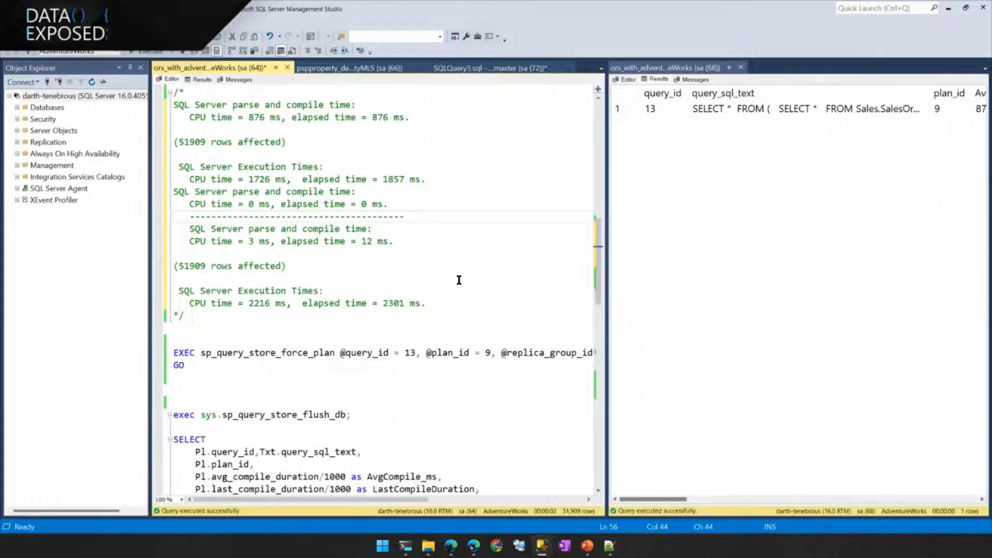
pyautogui.scroll(-3)
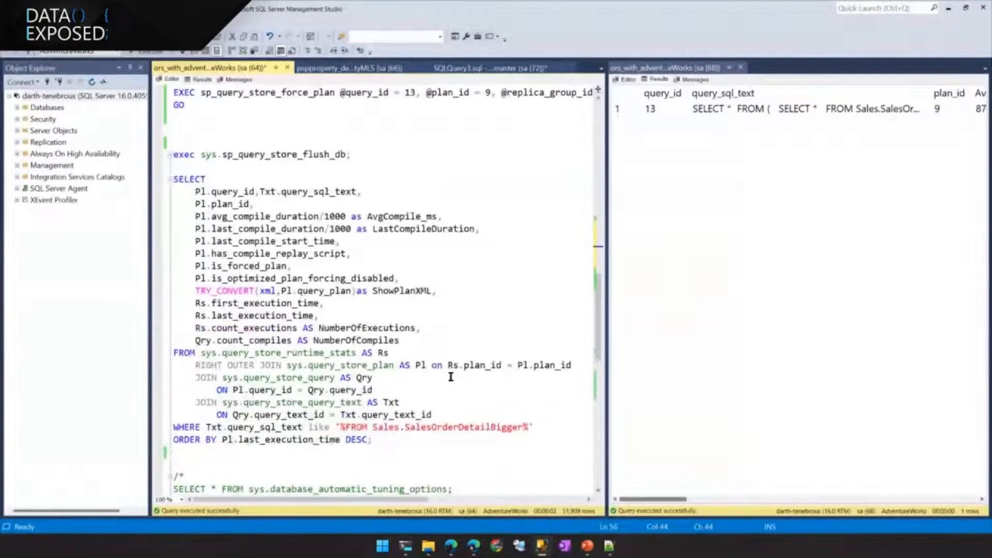
# Run the flush and Query Store plan query, comparing 444 ms average with 876 ms compile.
pyautogui.moveTo(174, 179); pyautogui.dragTo(372, 439)
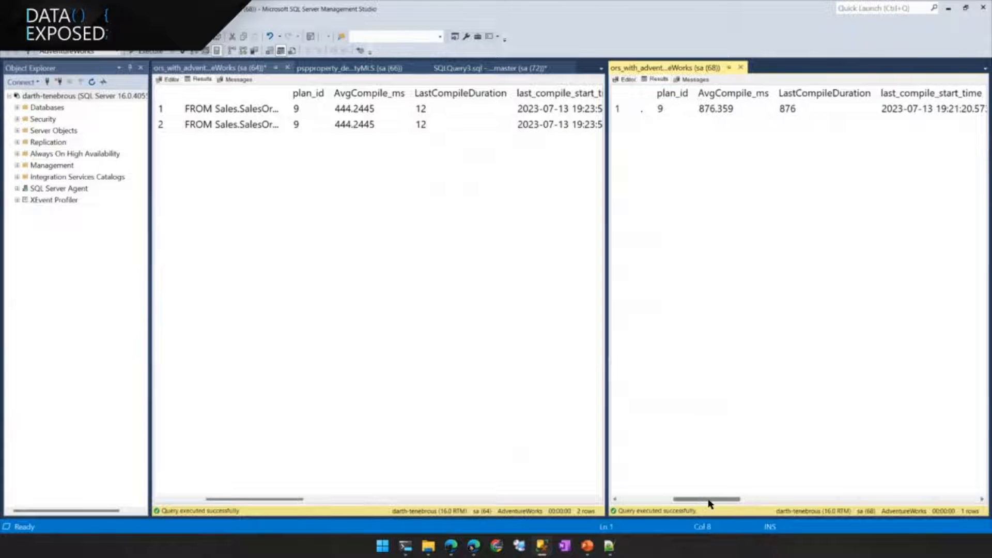
pyautogui.click(733, 108)
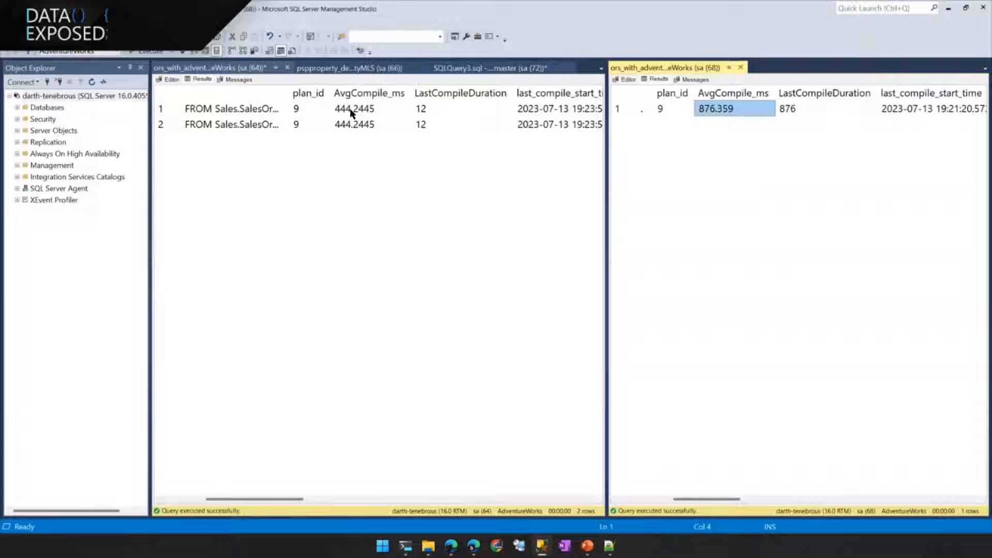
pyautogui.click(824, 108)
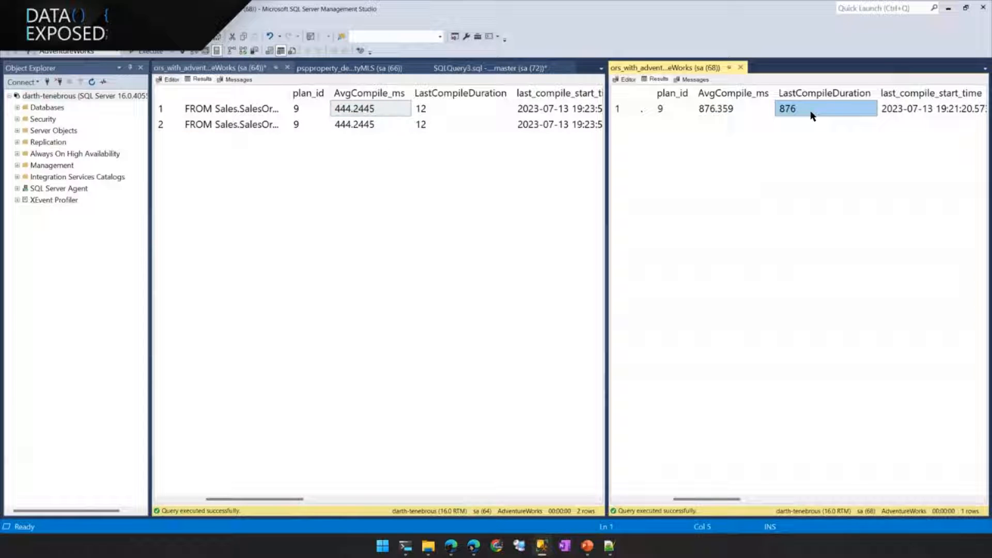
pyautogui.click(420, 108)
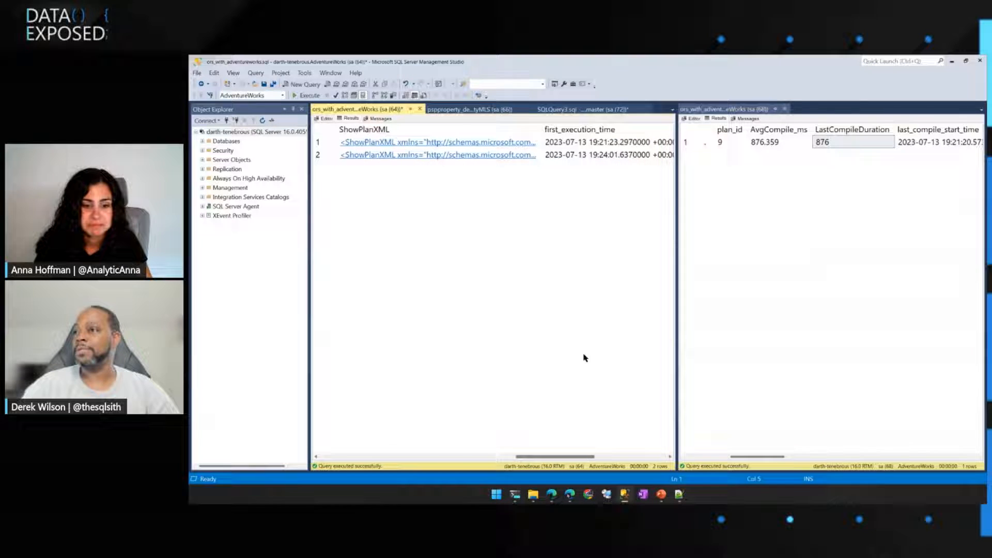
pyautogui.click(324, 119)
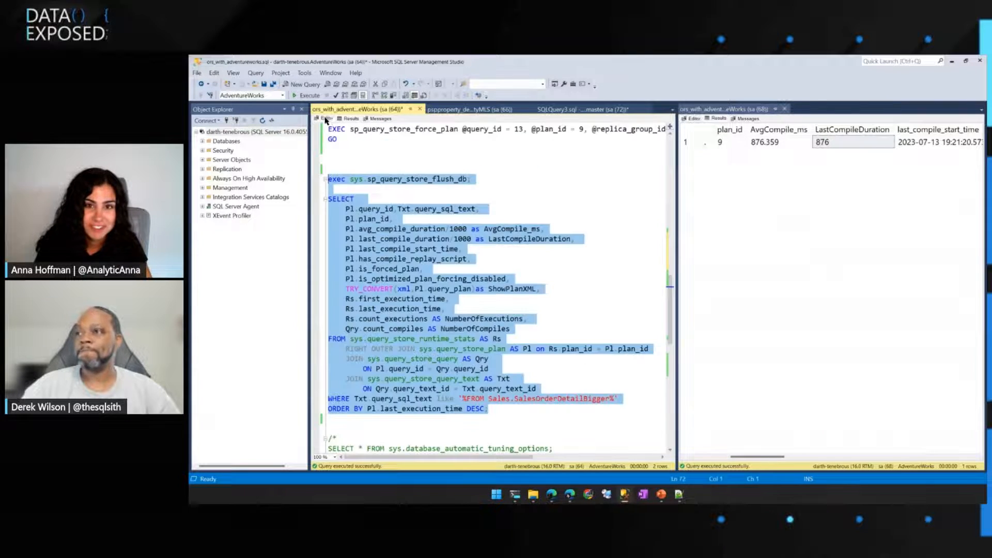
# Highlight the FORCE_LAST_GOOD_PLAN = ON statement for AdventureWorks, then trace flag 12618.
pyautogui.scroll(-3)
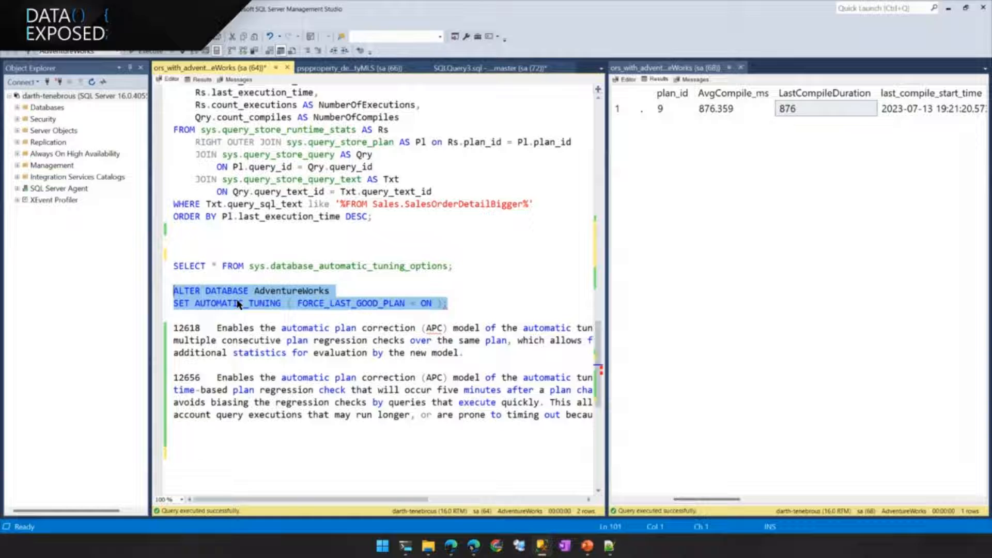
pyautogui.moveTo(386, 310)
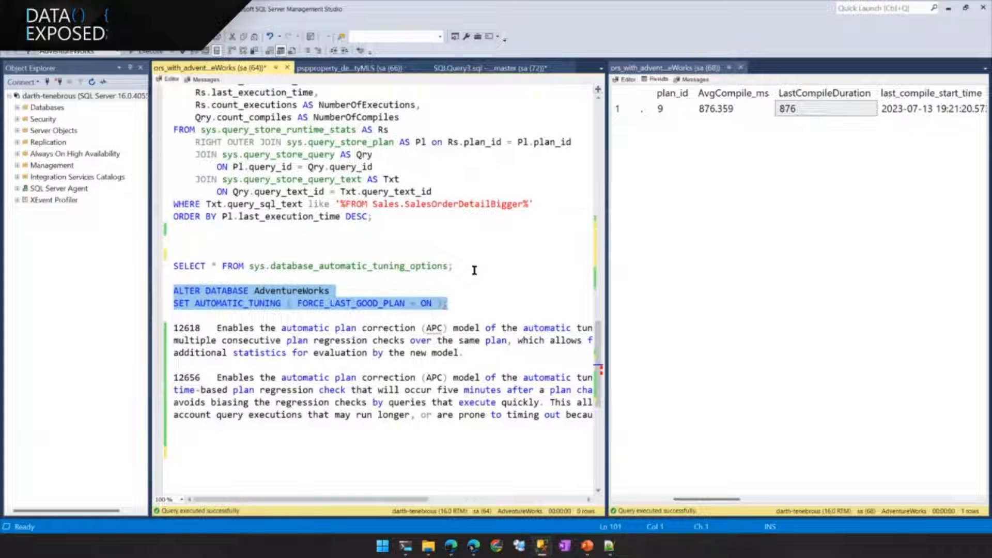
pyautogui.moveTo(510, 284)
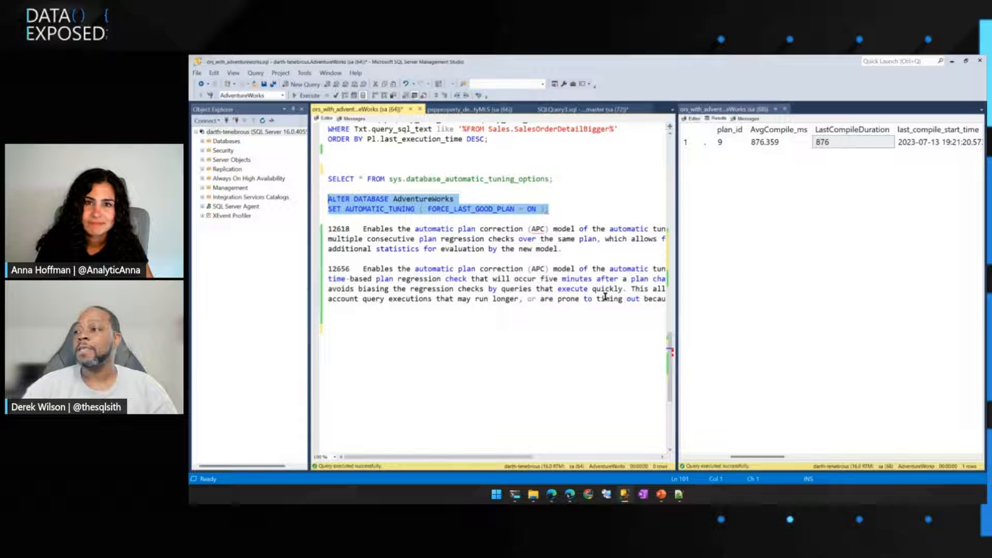
pyautogui.click(351, 228)
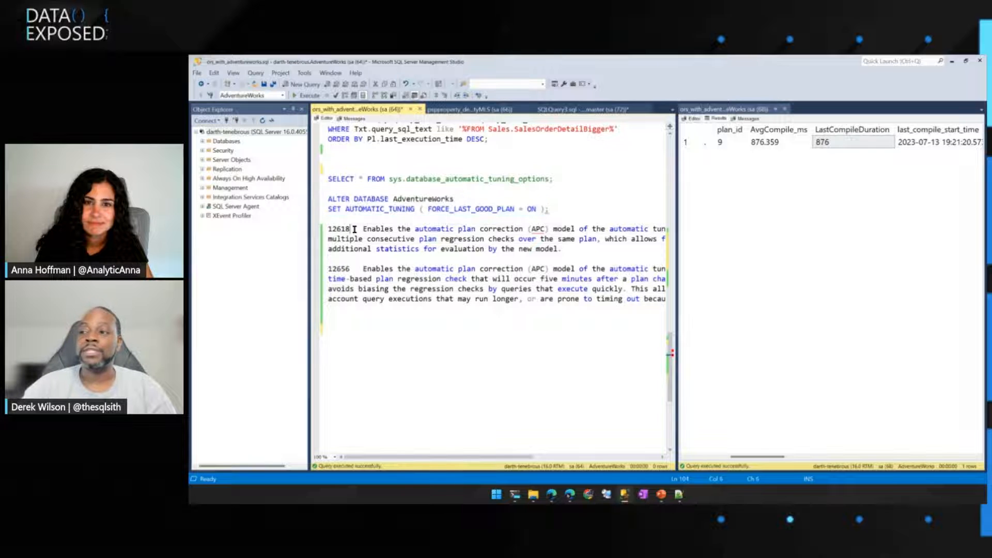
pyautogui.doubleClick(339, 228)
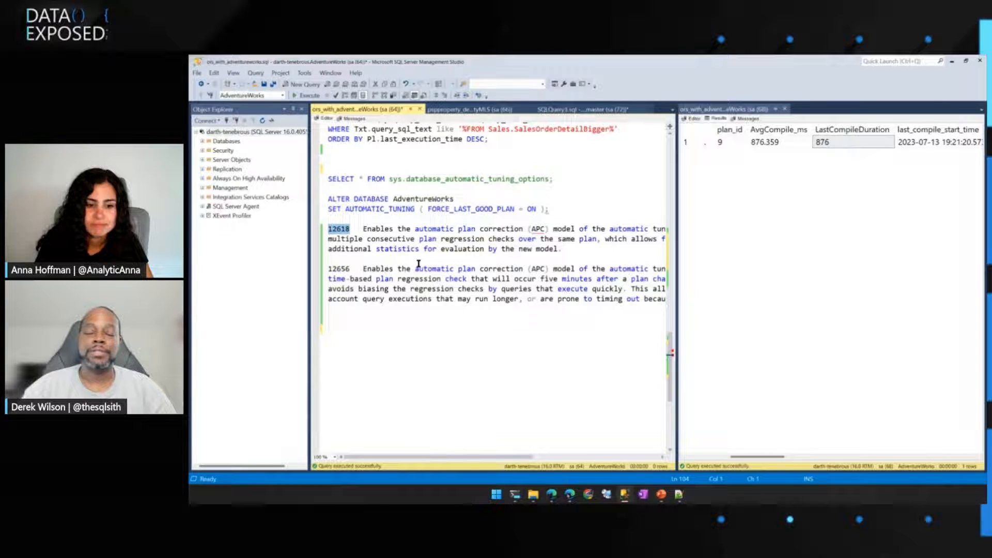